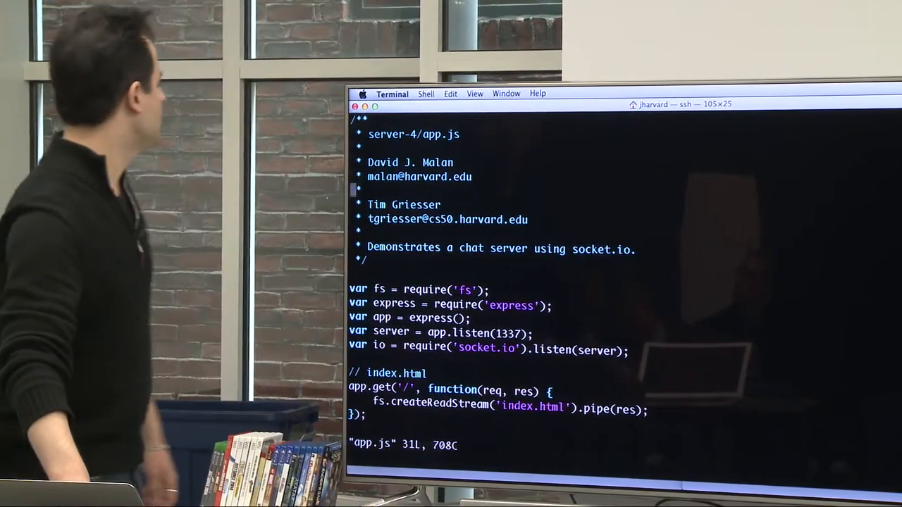
pyautogui.scroll(-3)
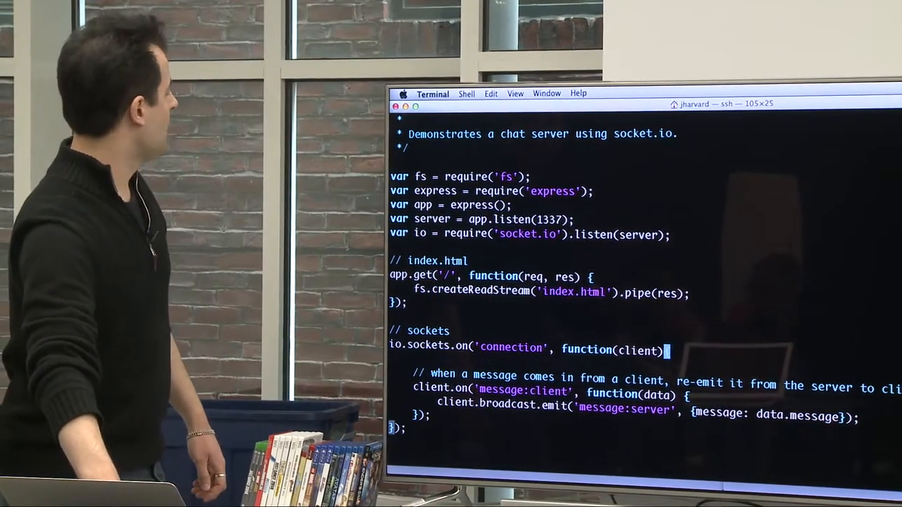